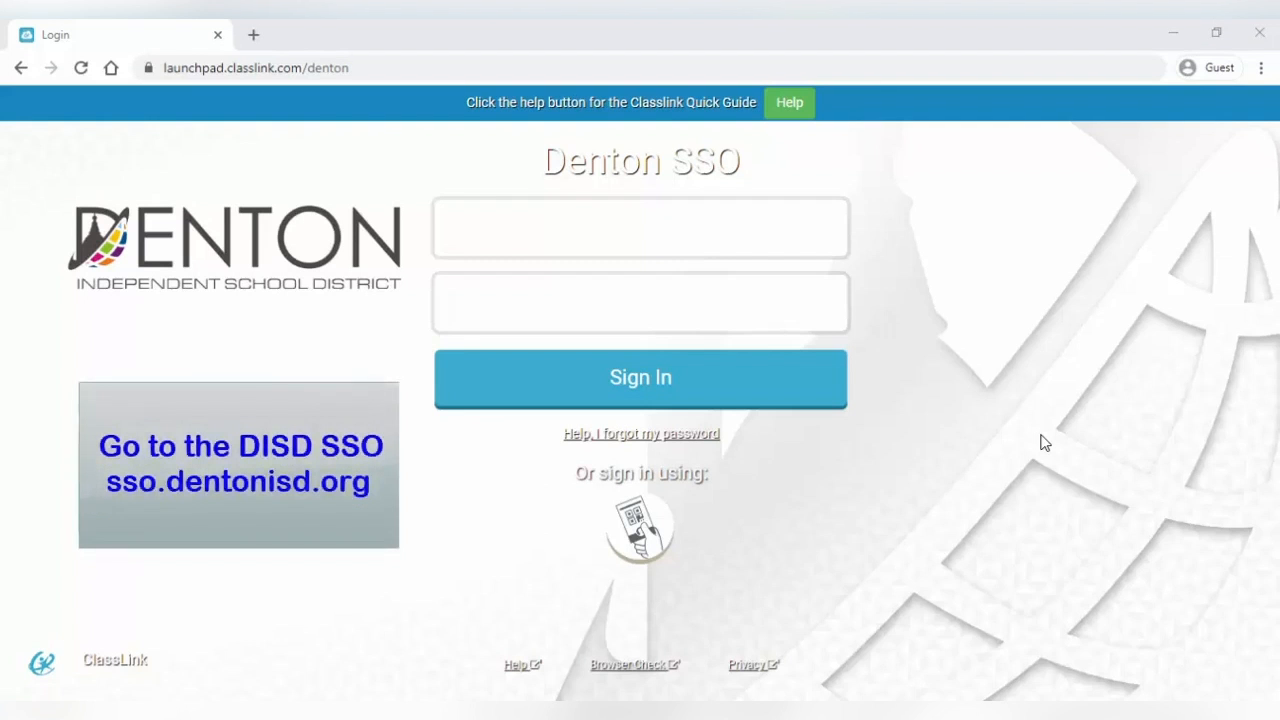
pyautogui.moveTo(1000, 444)
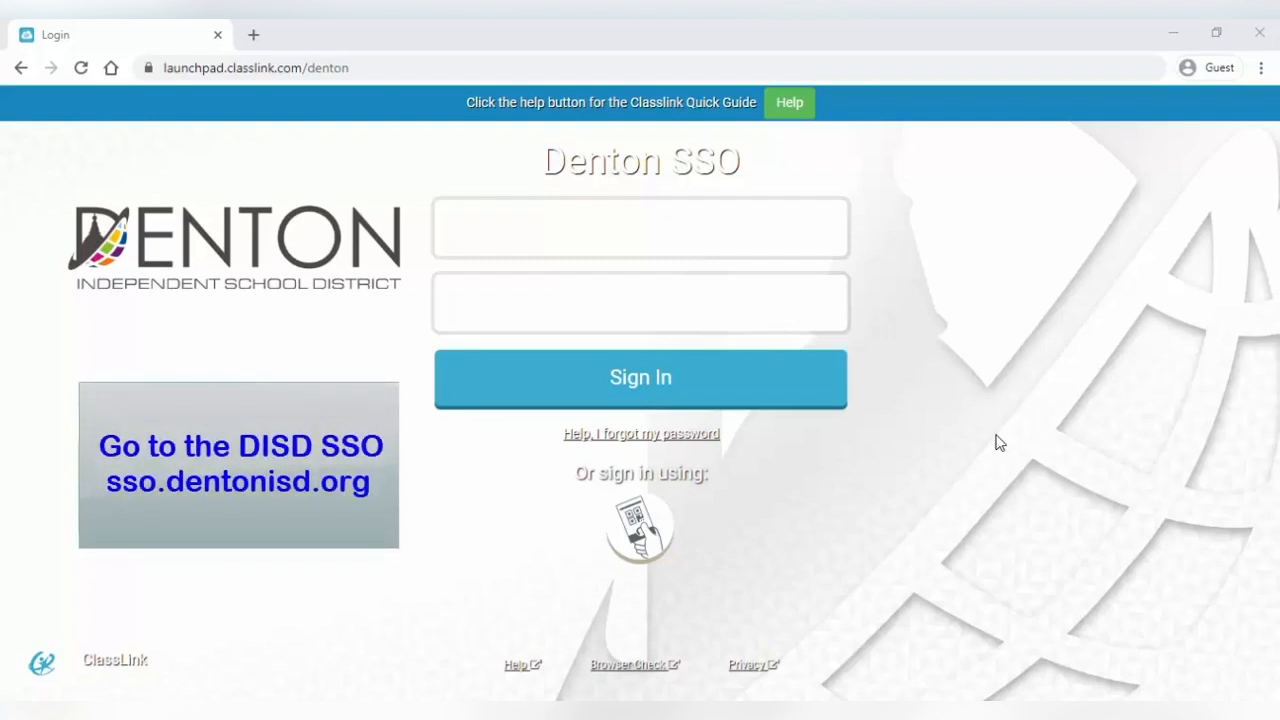
# - Sign into ClassLink LaunchPad, launch Seesaw from the app list, and choose I'm a Student
pyautogui.click(640, 228)
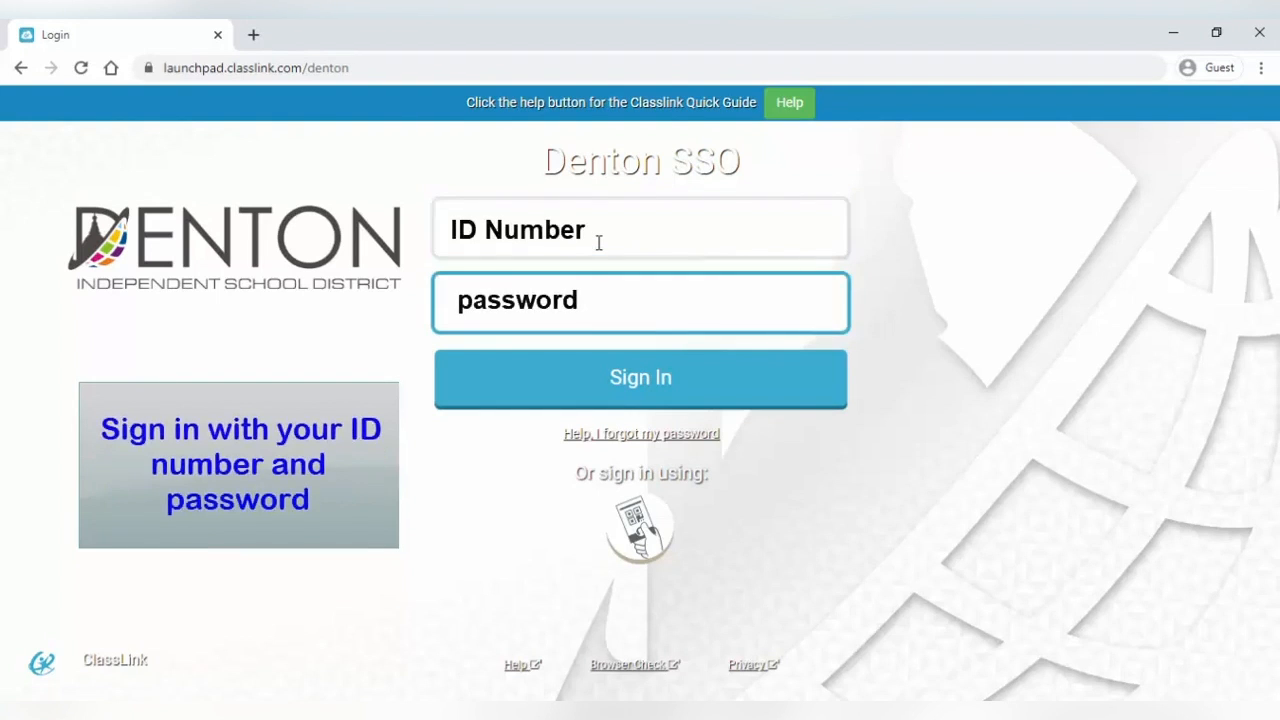
pyautogui.click(640, 378)
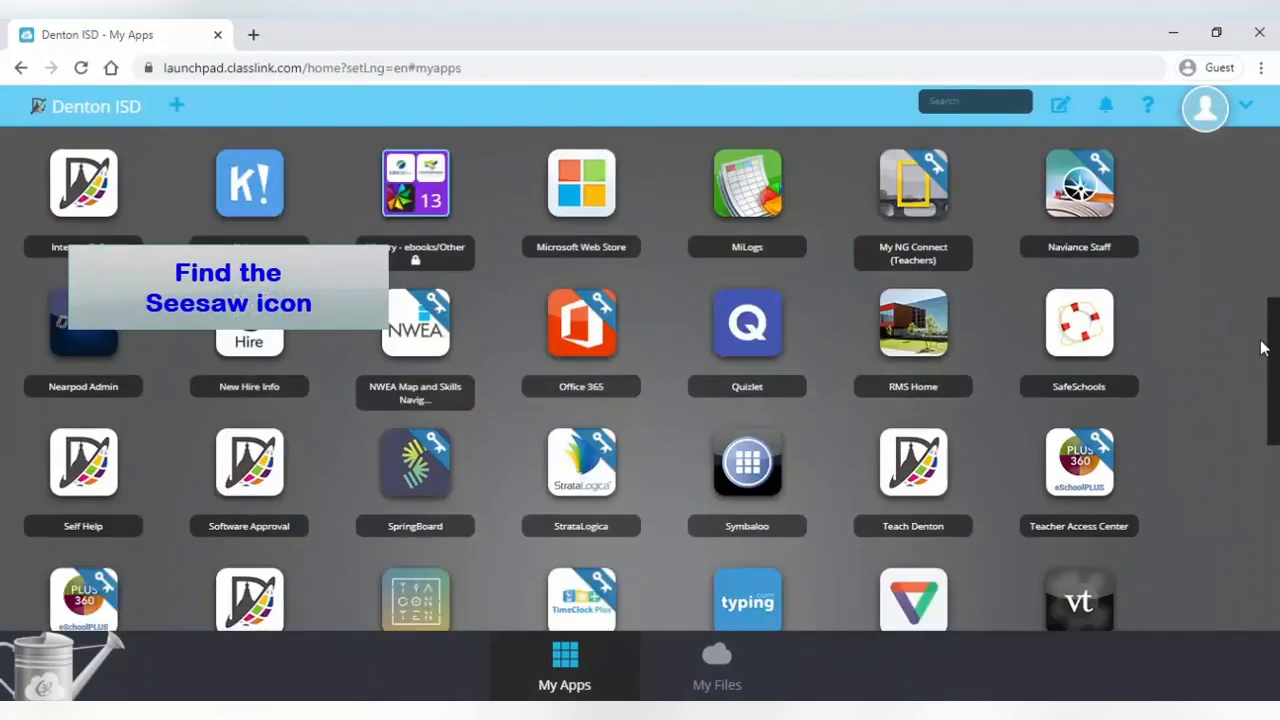
pyautogui.scroll(-3)
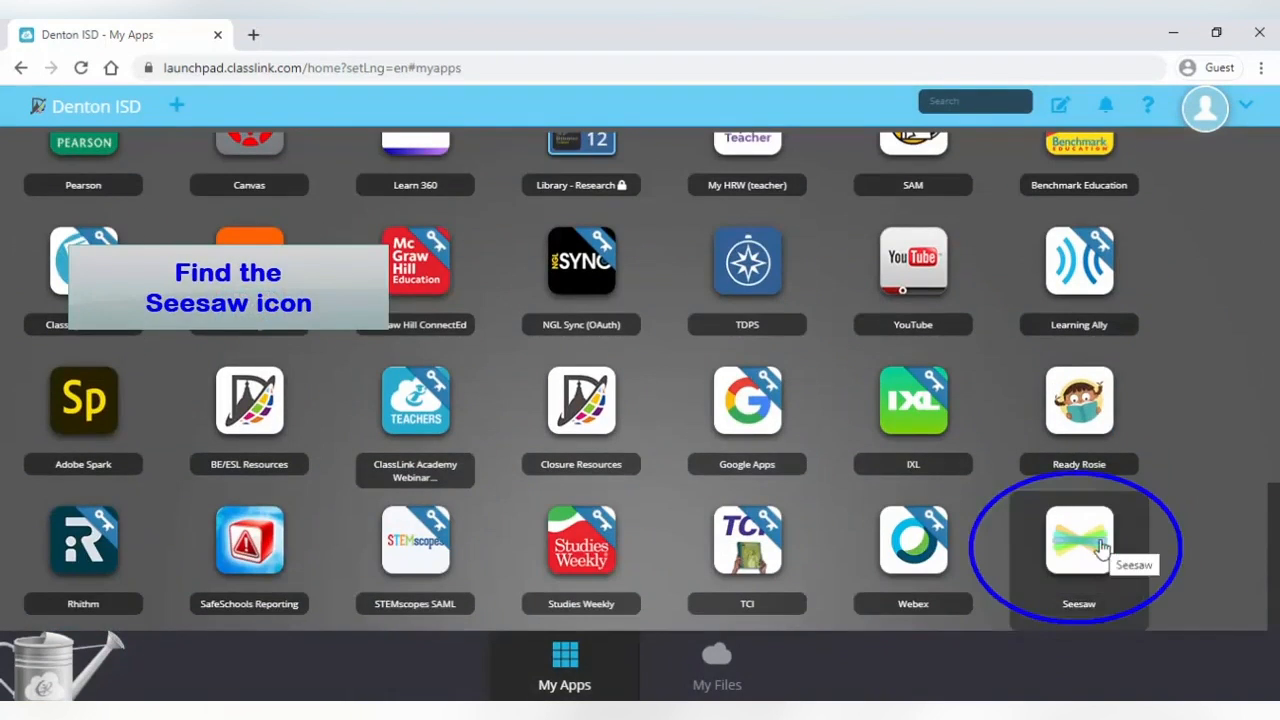
pyautogui.click(1080, 540)
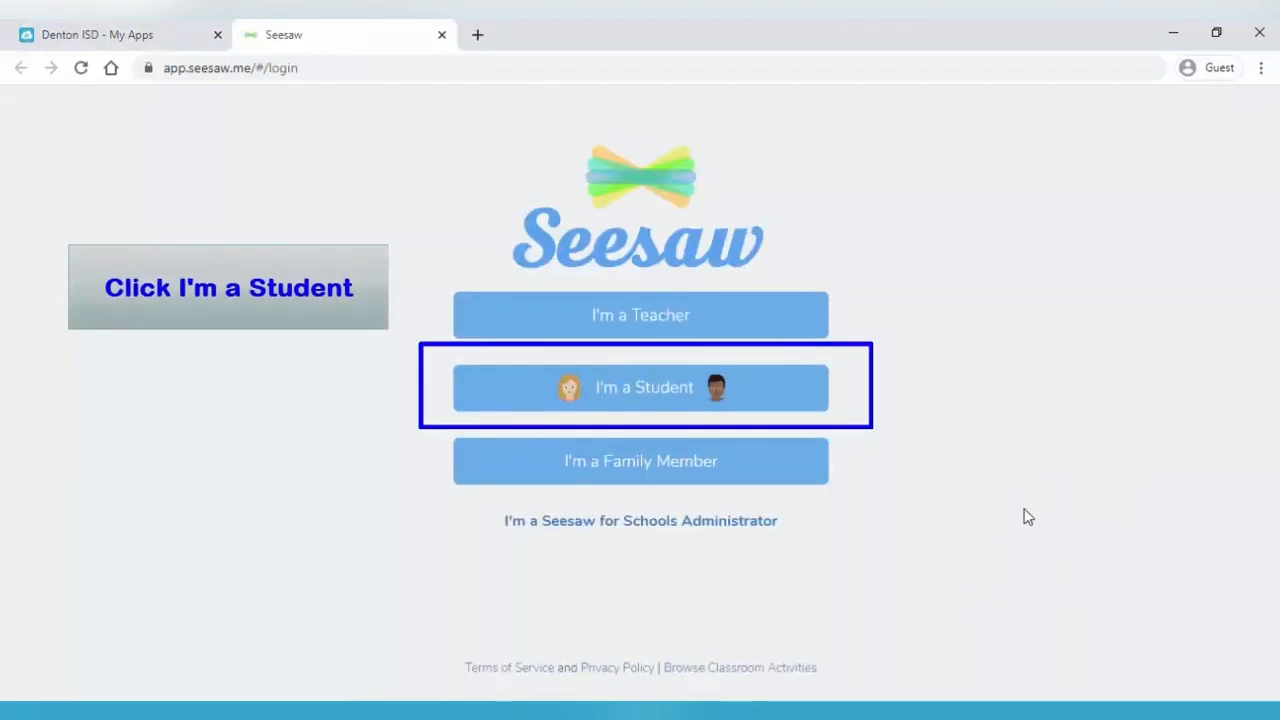
pyautogui.moveTo(780, 390)
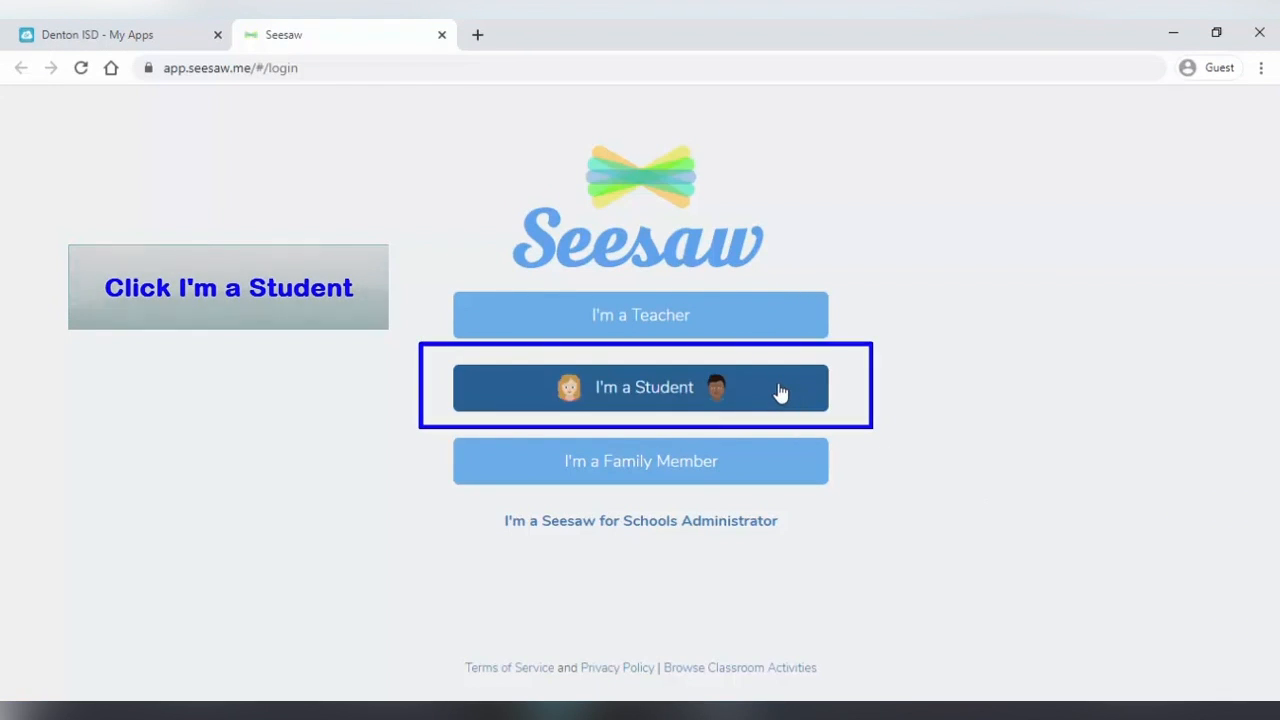
pyautogui.click(640, 388)
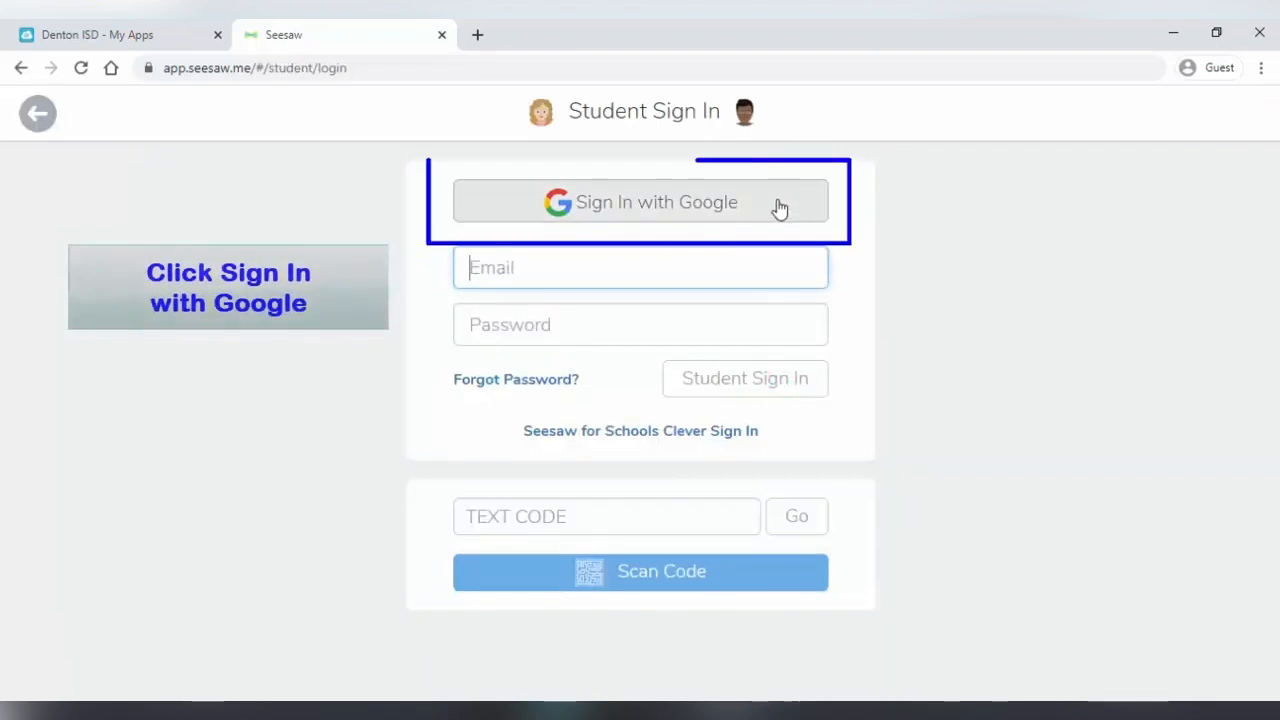
pyautogui.click(640, 200)
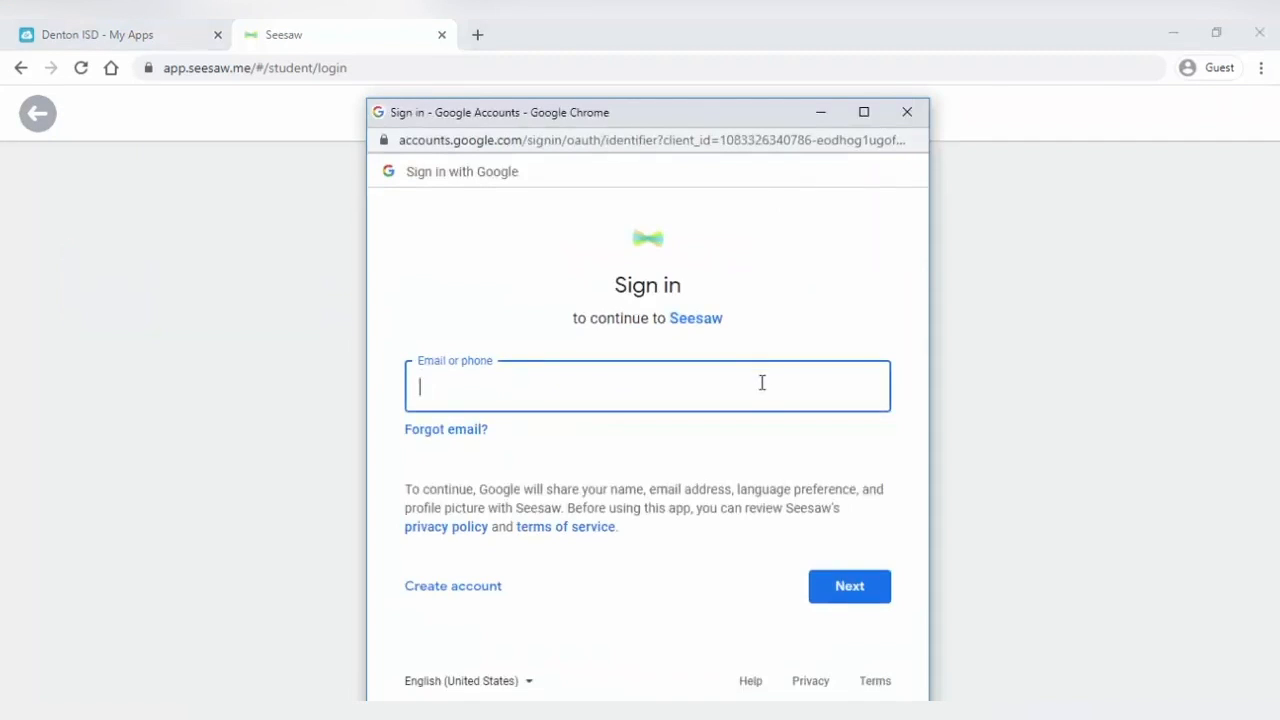
pyautogui.write('ID@g.dentonisd.org')
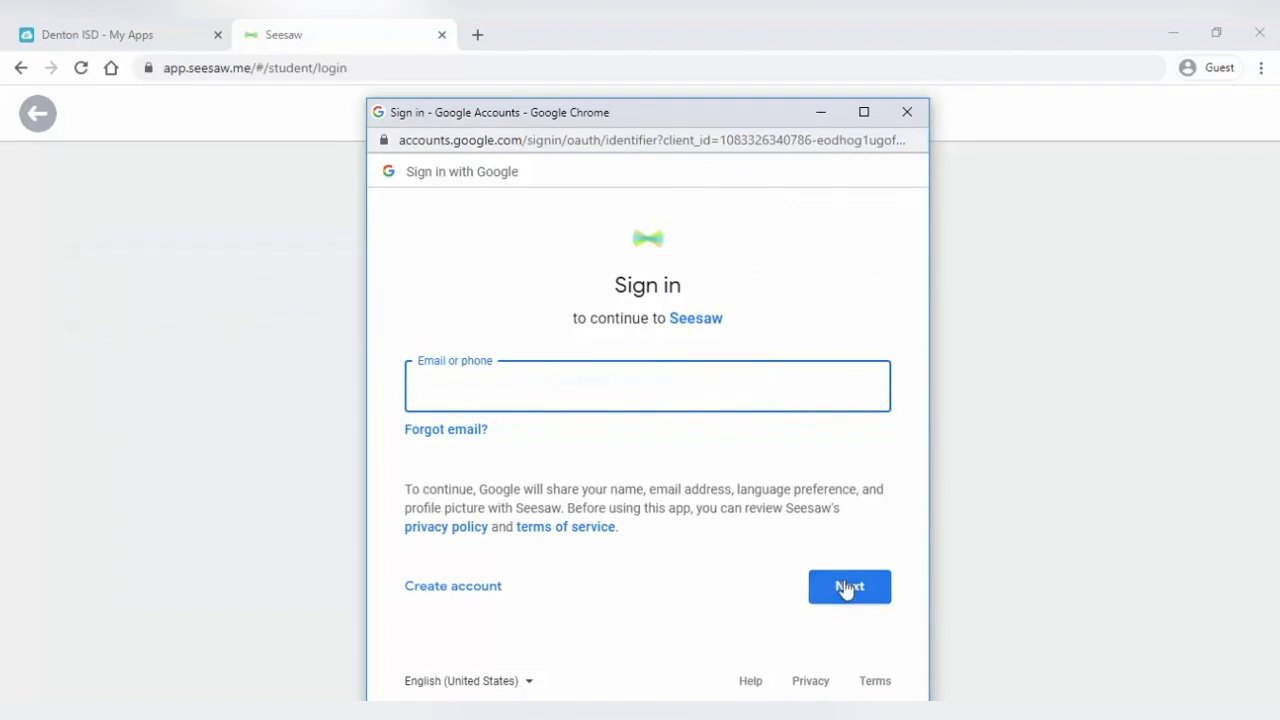
pyautogui.click(848, 586)
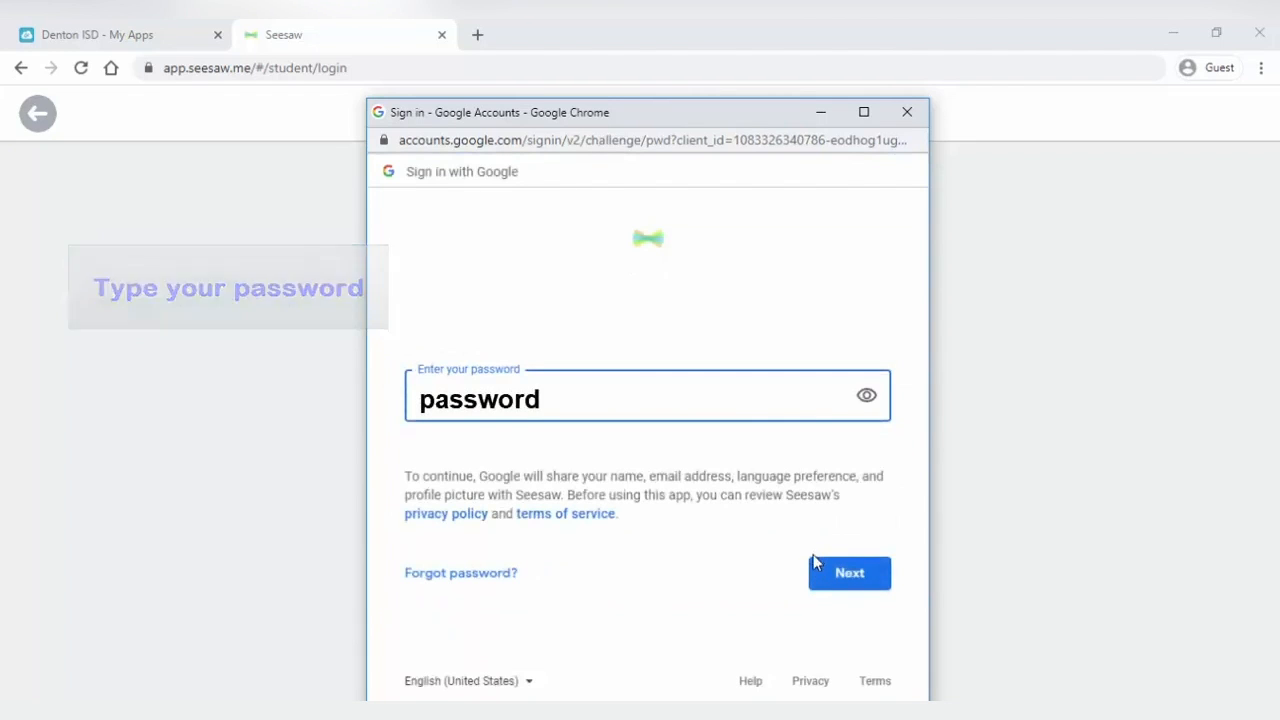
pyautogui.click(848, 572)
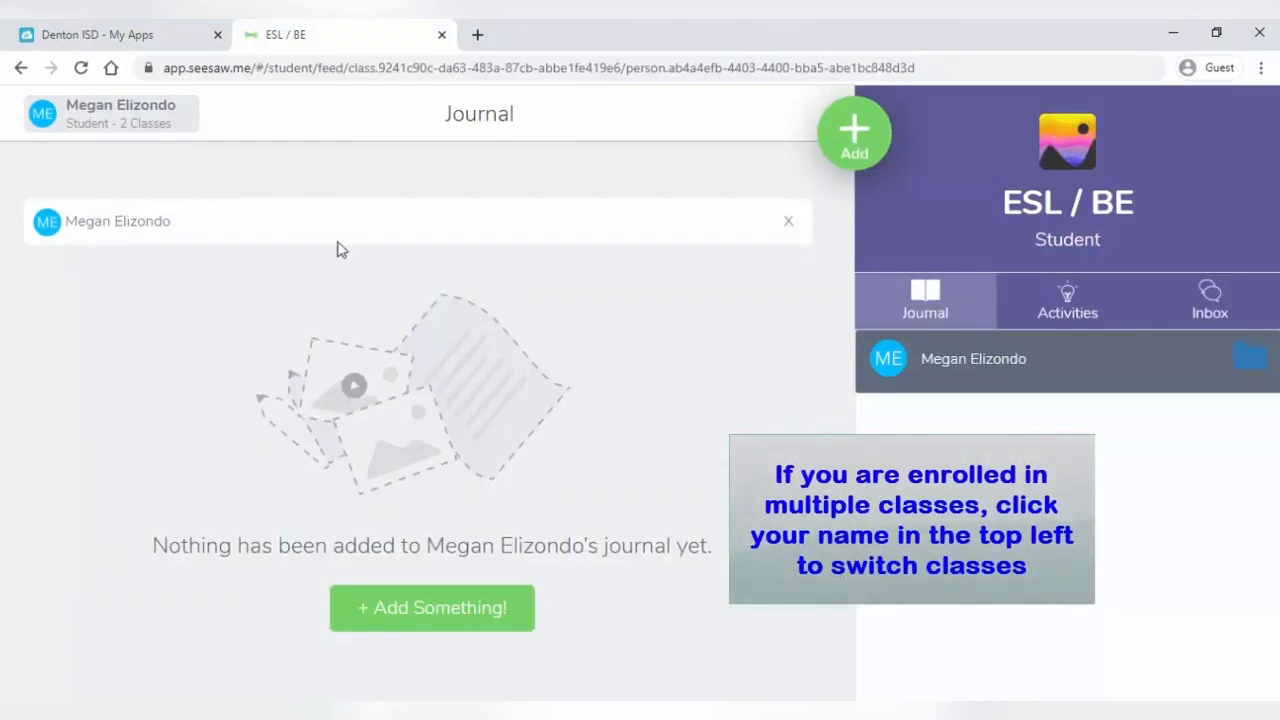
# - Switch from the class menu to the SeeSaw Expo class journal
pyautogui.click(110, 112)
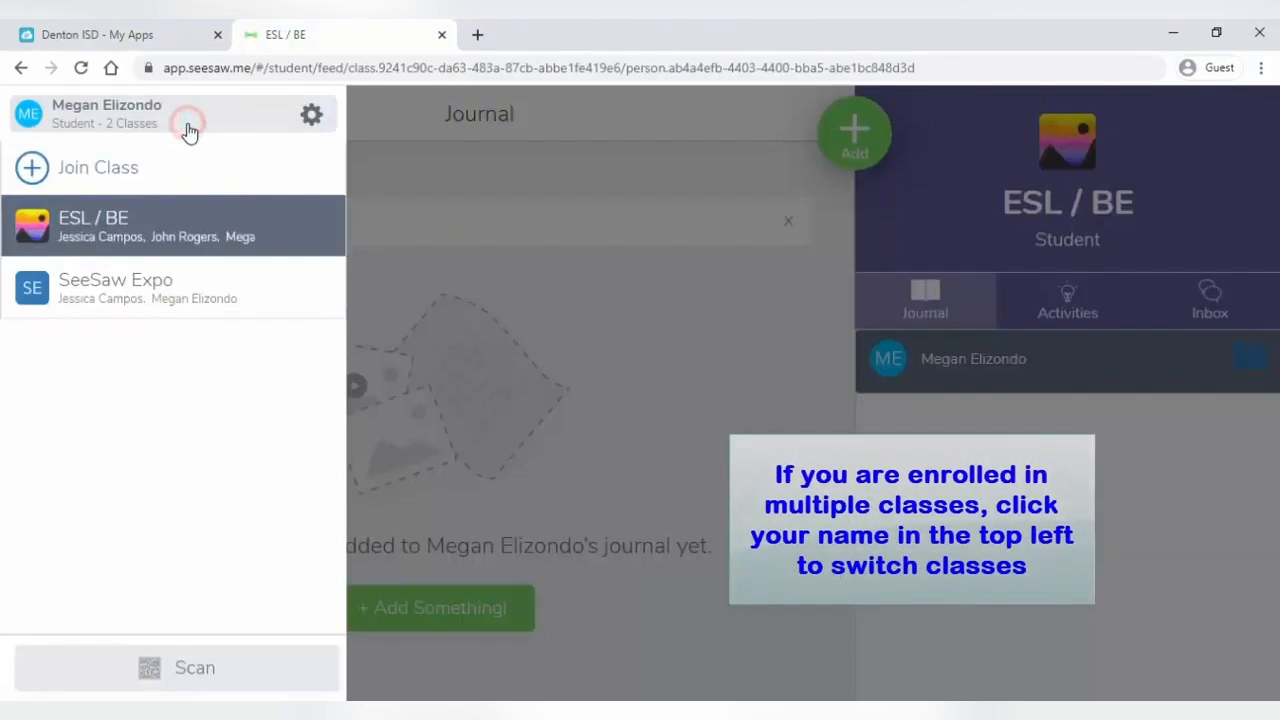
pyautogui.click(116, 288)
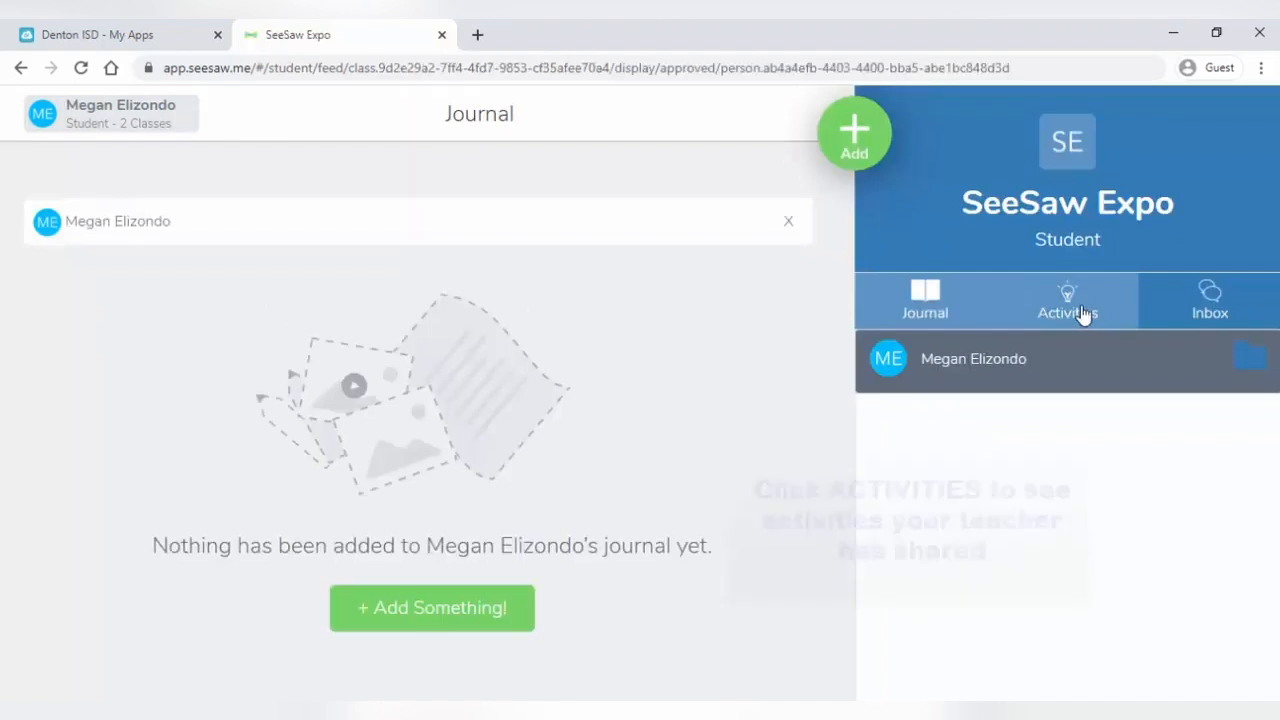
# - Check SeeSaw Expo's Activities and Inbox, return to Journal, and start Post Student Work via + Add
pyautogui.click(1068, 300)
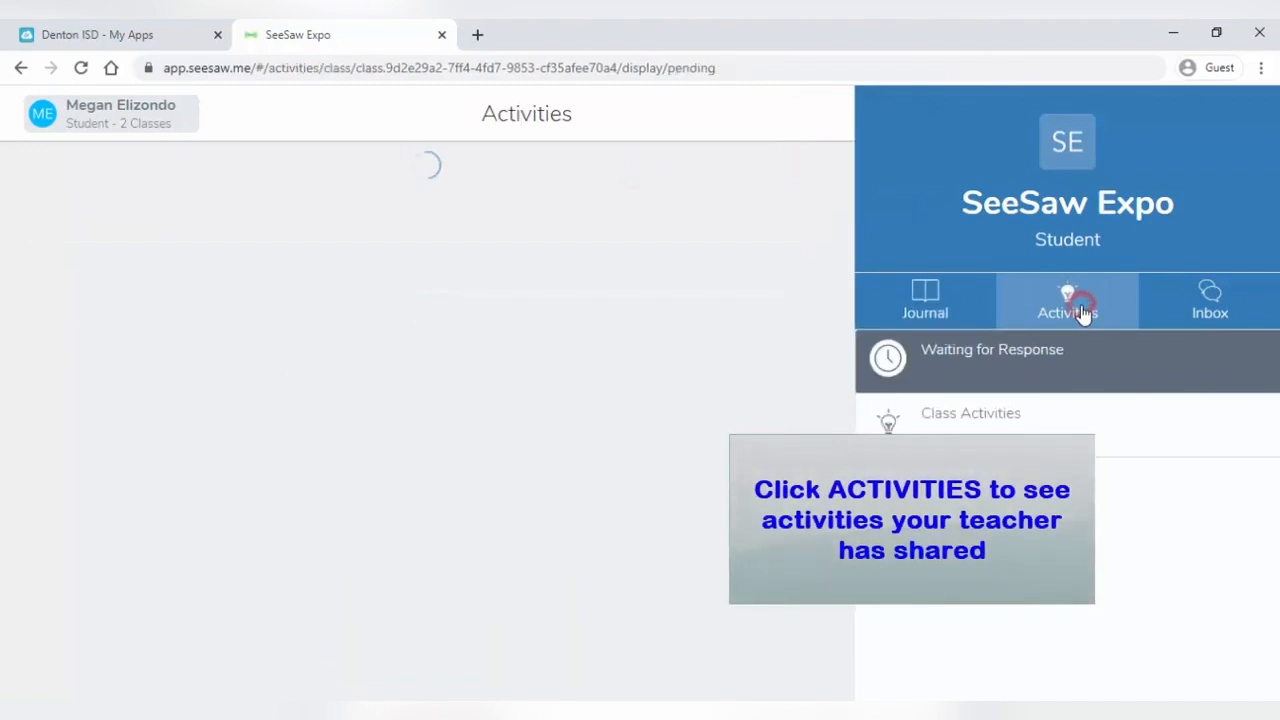
pyautogui.click(1068, 300)
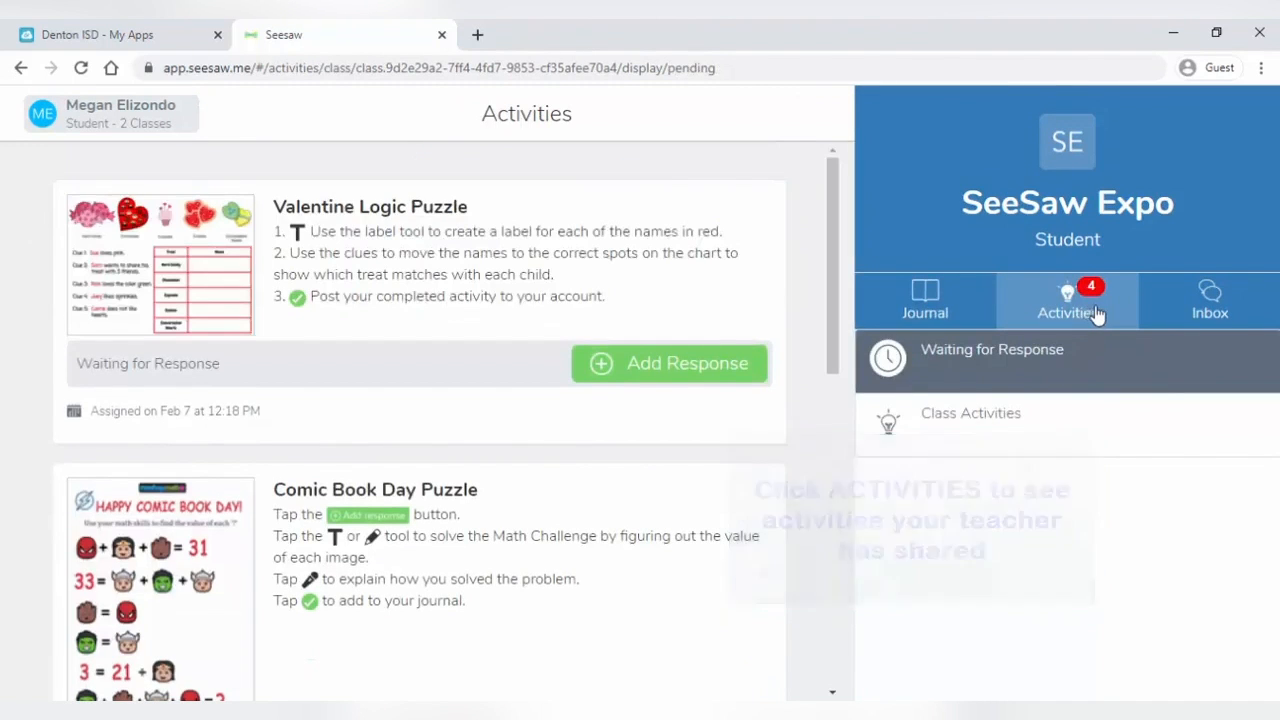
pyautogui.click(1208, 300)
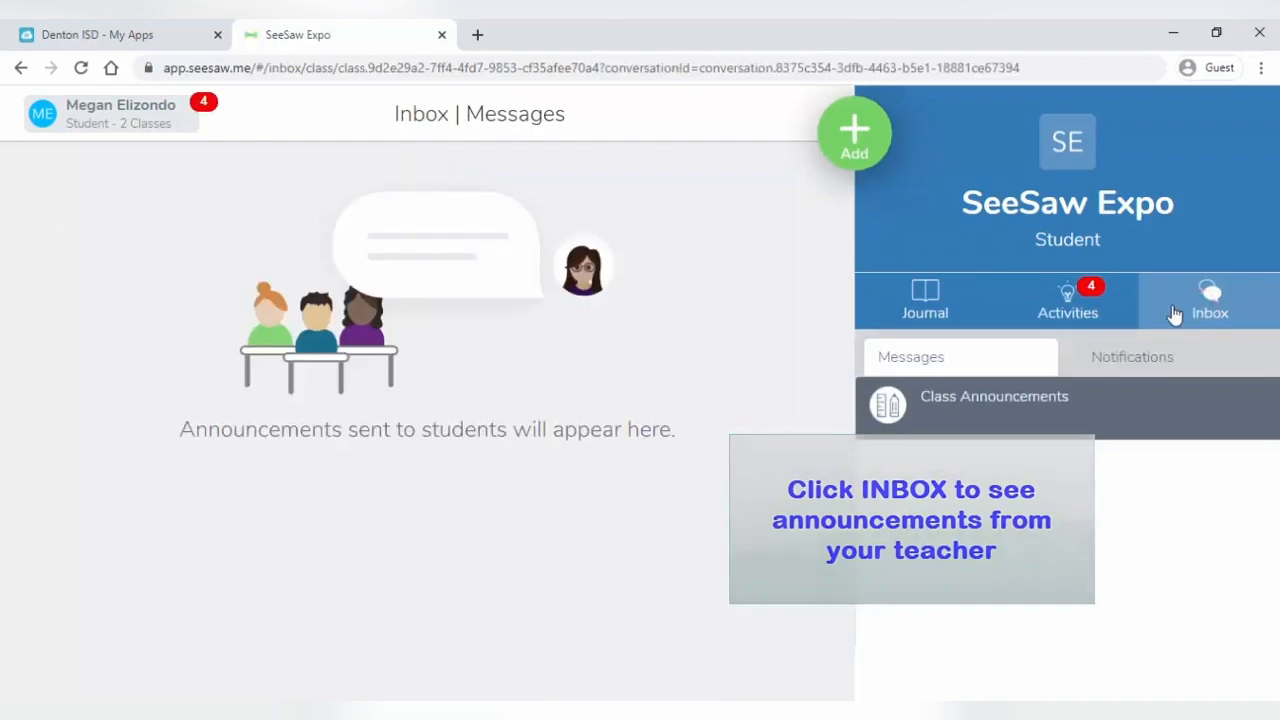
pyautogui.click(924, 300)
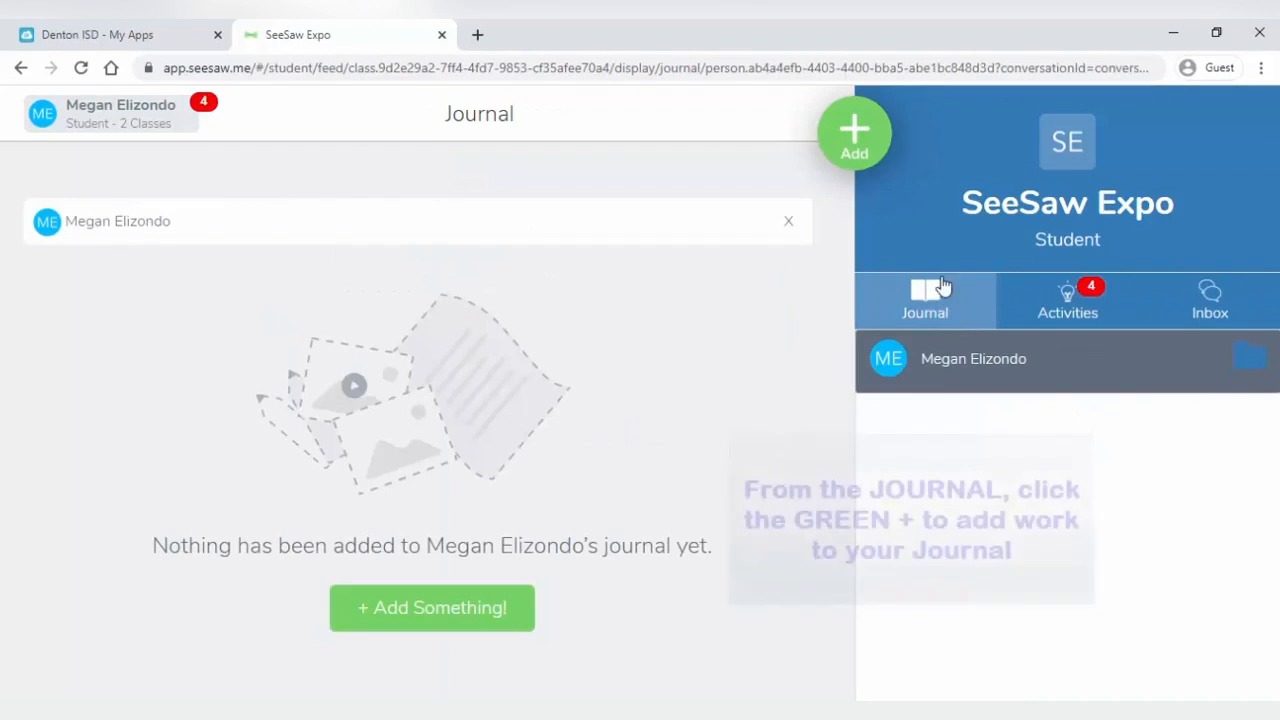
pyautogui.click(854, 132)
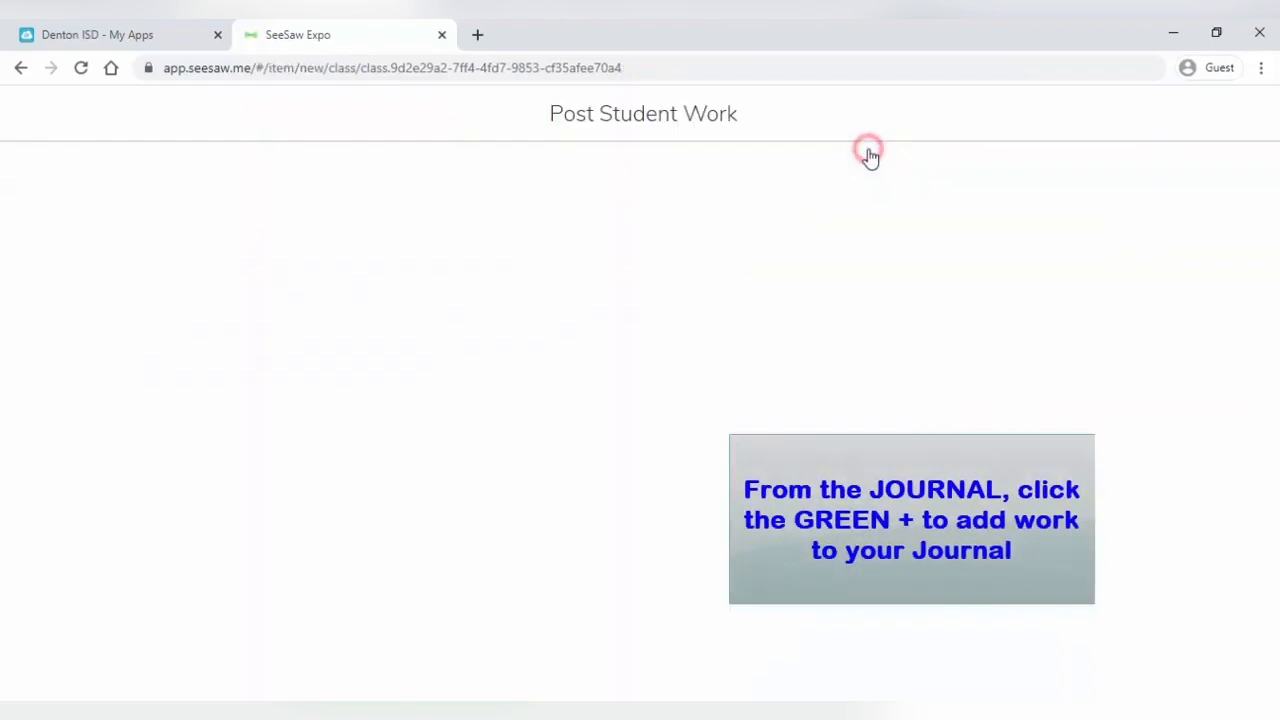